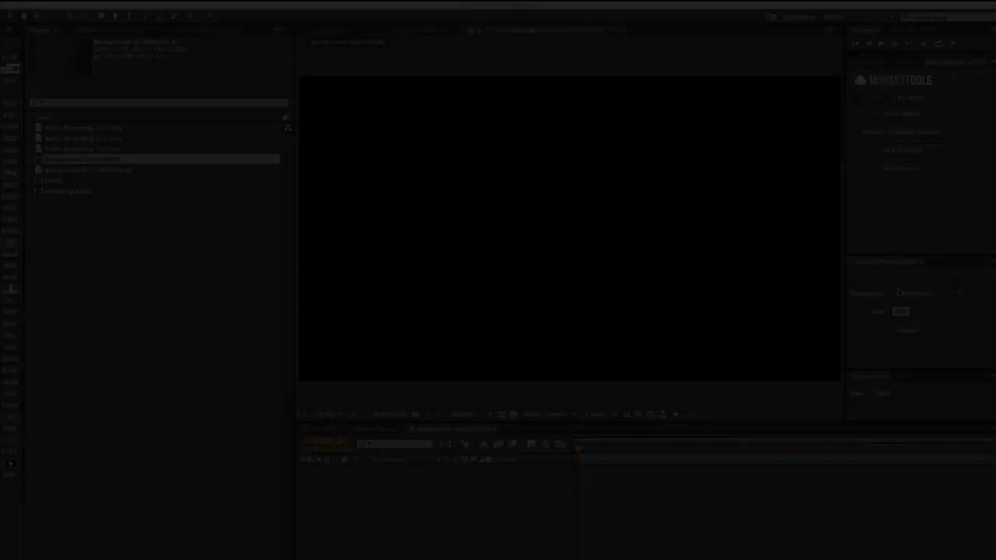
# Create a size-500 Dodecahedron from solid face layers via the Create3DPlatonicSolid panel
pyautogui.click(926, 292)
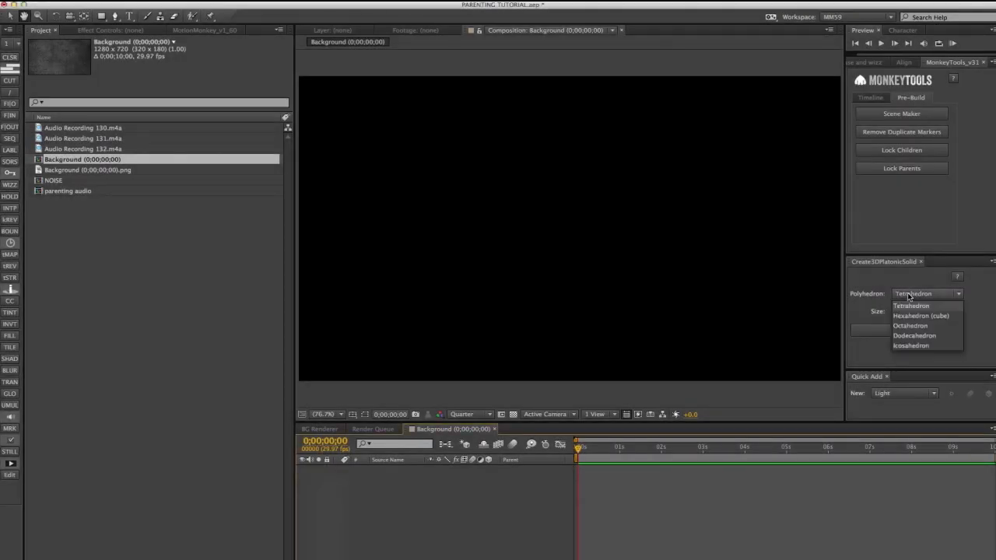
pyautogui.click(906, 307)
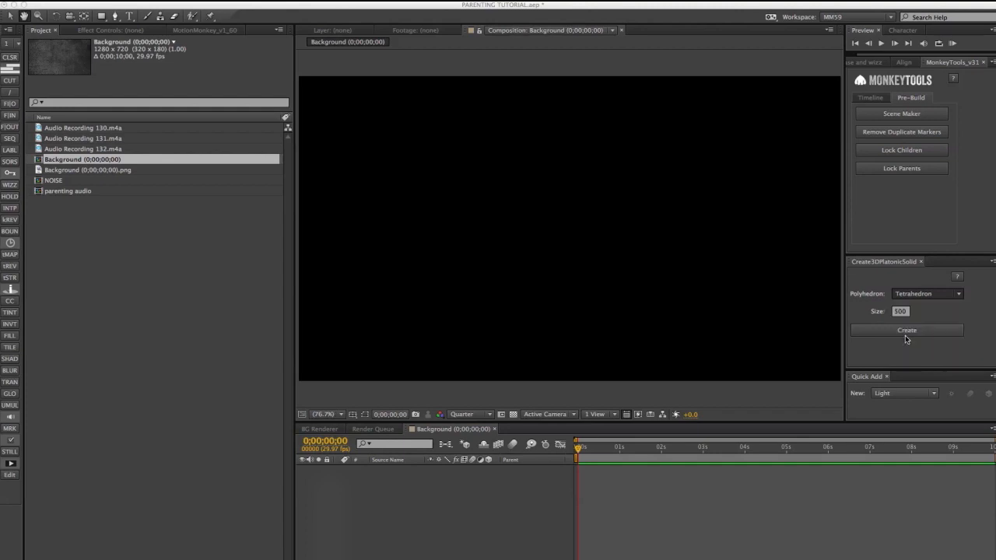
pyautogui.click(906, 330)
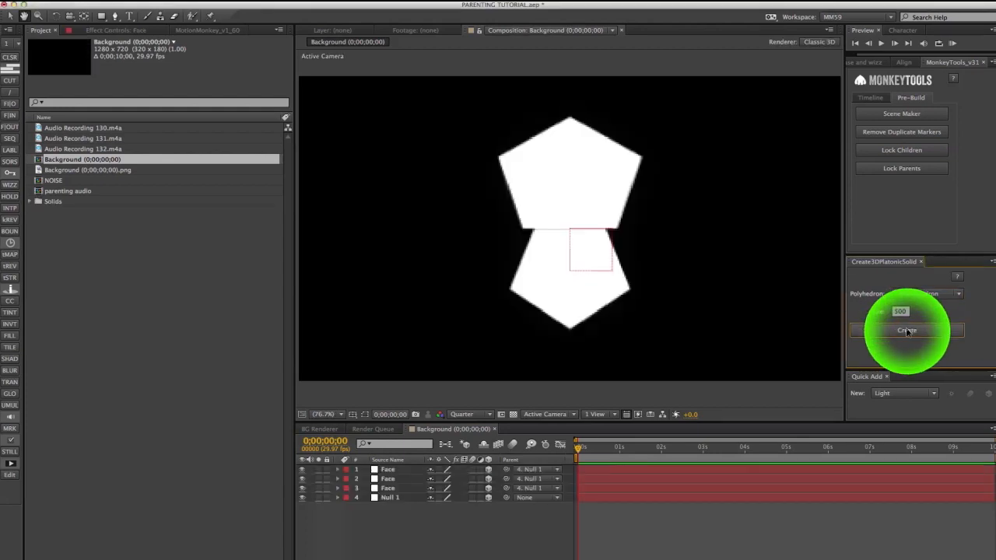
pyautogui.click(899, 330)
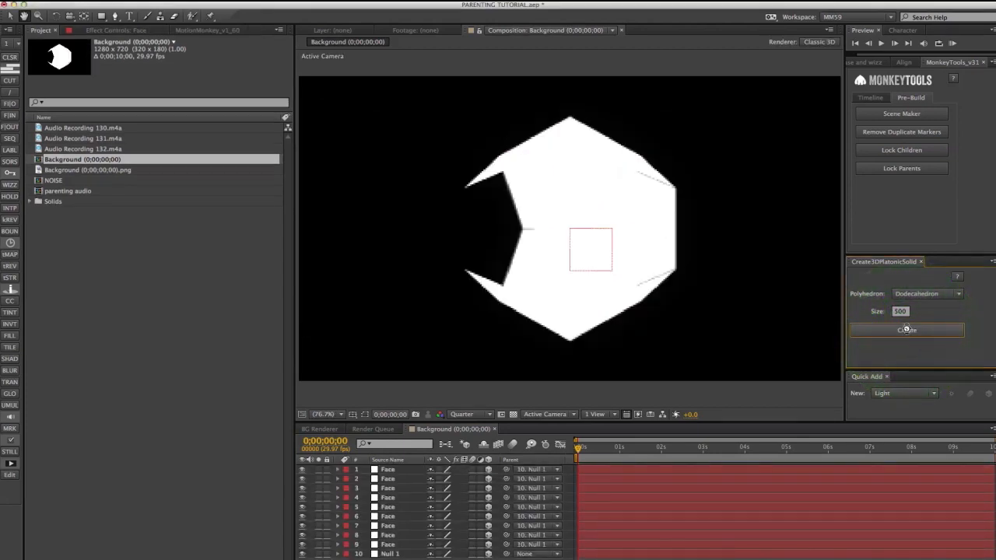
pyautogui.click(905, 330)
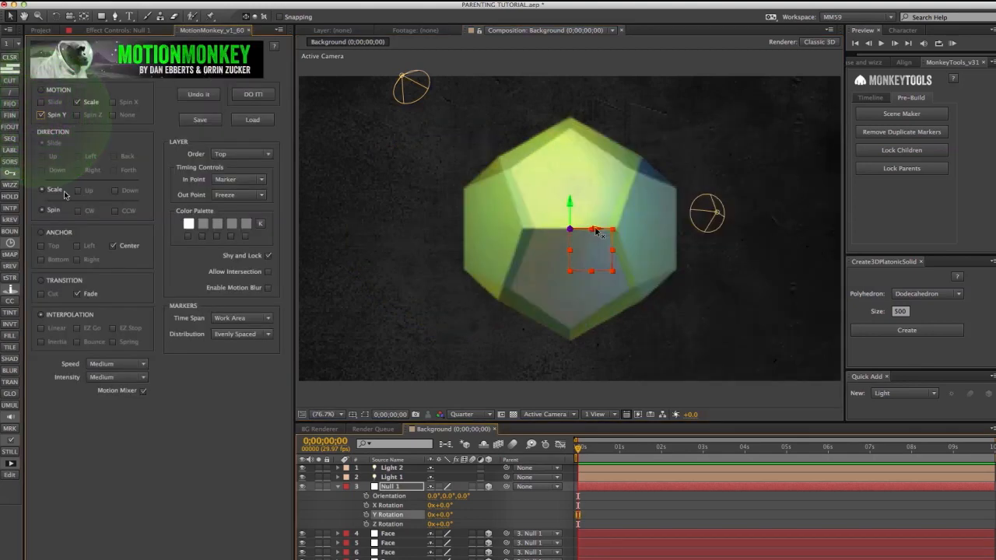
# Select all the dodecahedron face layers in the timeline for pre-composing
pyautogui.click(78, 190)
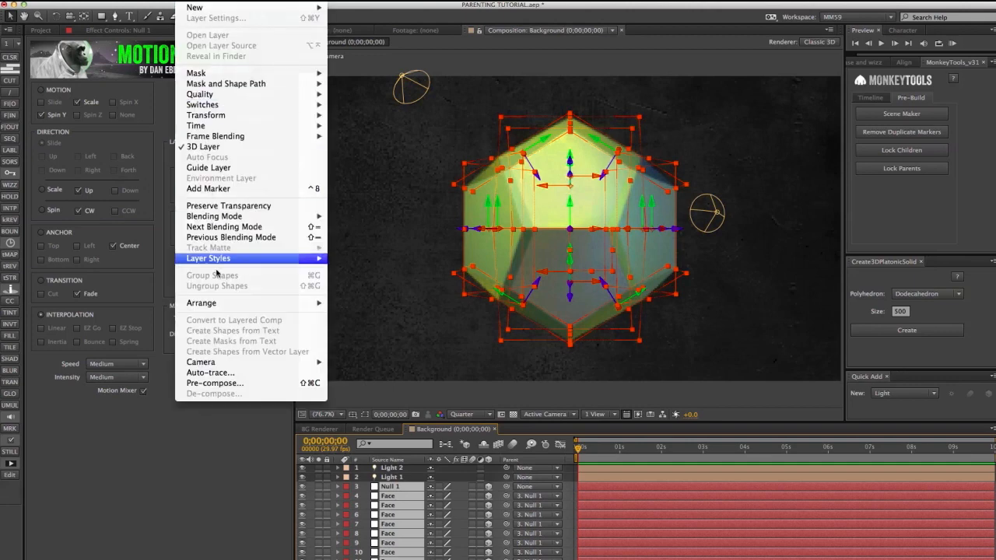
# Pre-compose the face layers into Pre-comp 1, moving all attributes
pyautogui.click(214, 382)
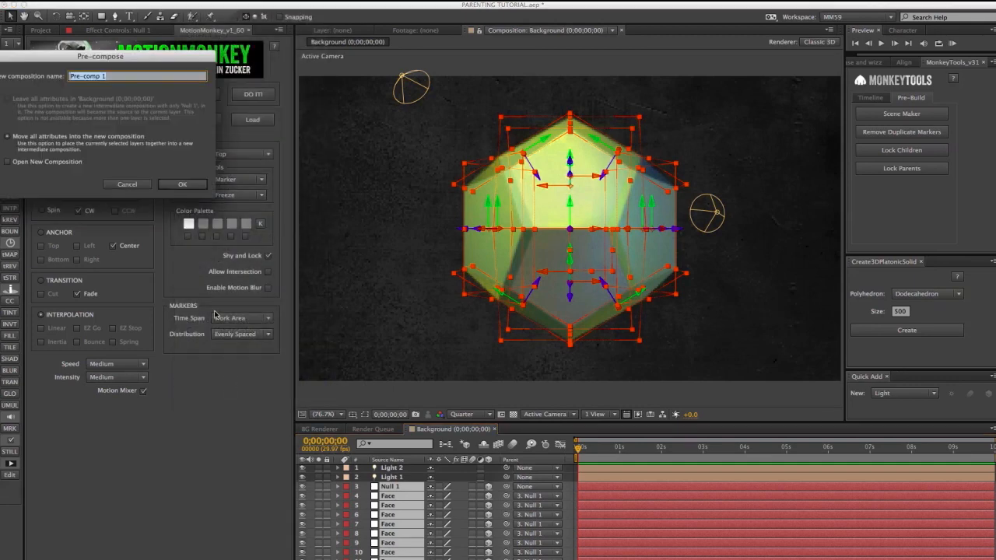
pyautogui.click(182, 183)
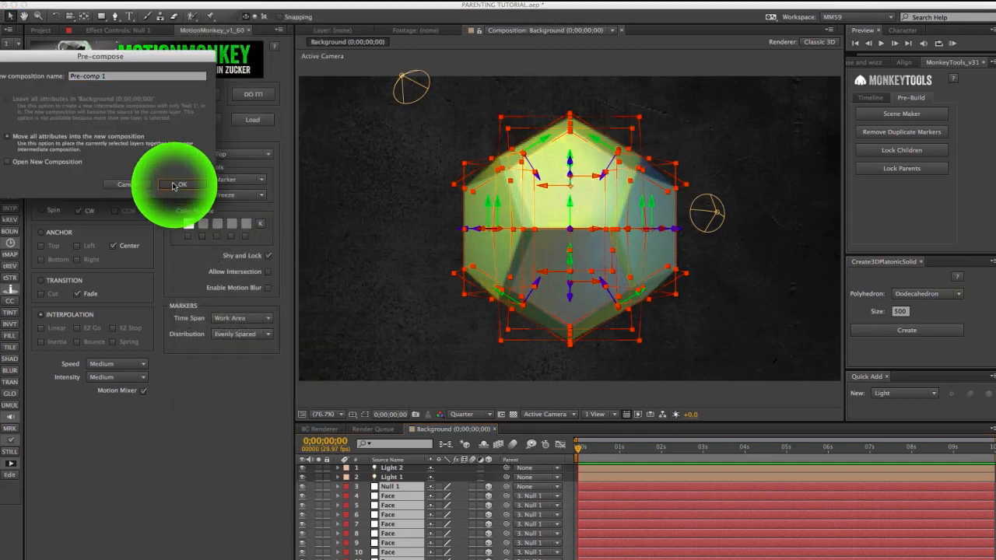
pyautogui.click(181, 184)
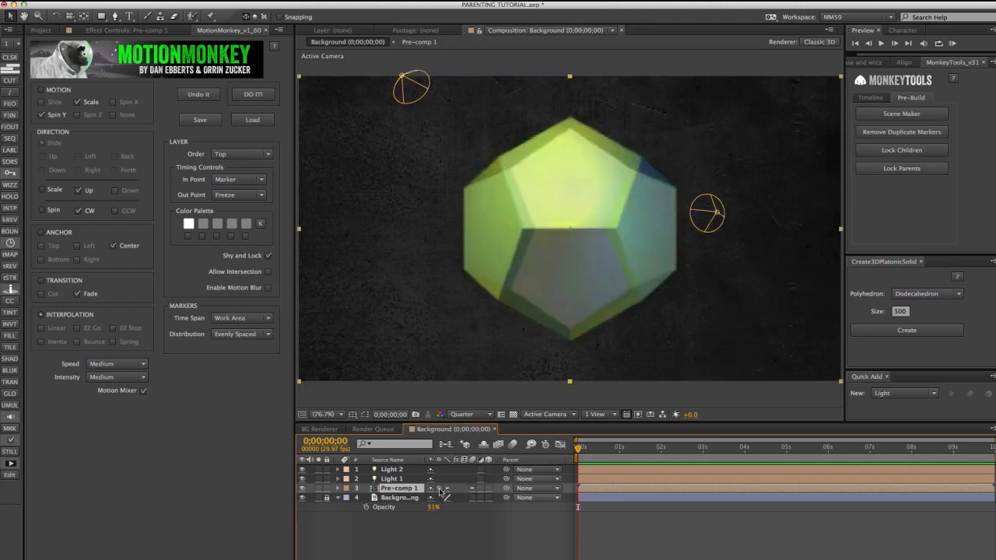
# Run MotionMonkey's DO IT to animate the pre-comped dodecahedron on as one piece
pyautogui.click(252, 94)
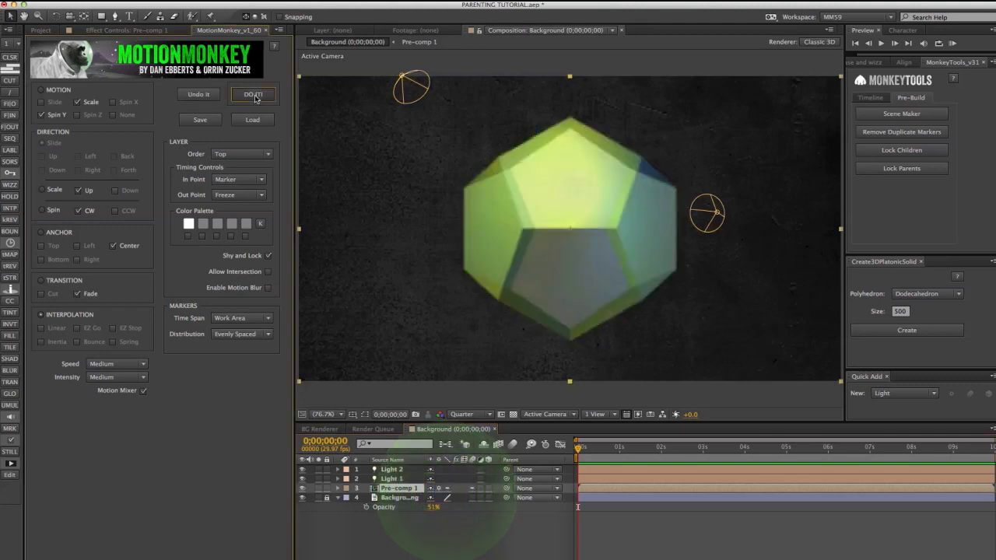
pyautogui.click(252, 95)
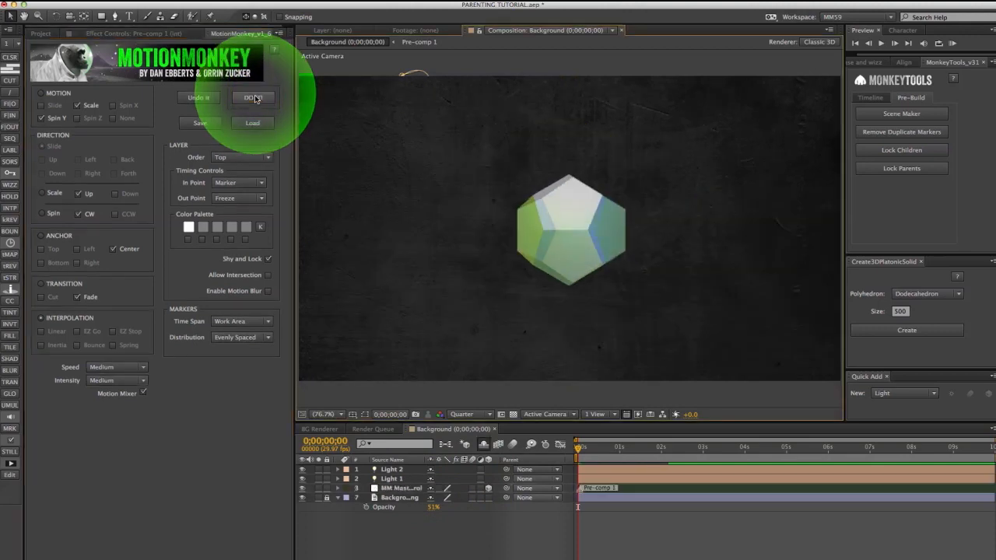
pyautogui.click(254, 98)
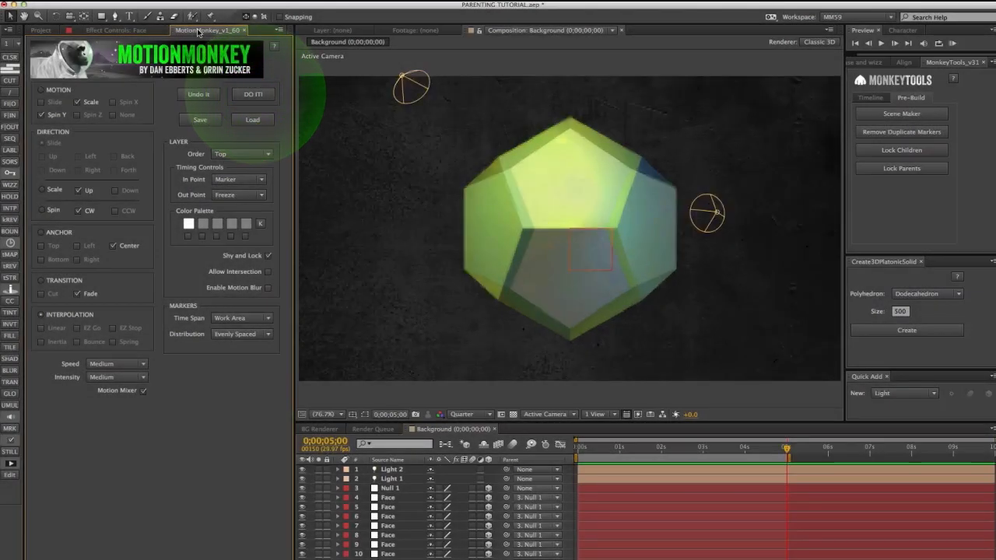
# Run DO IT on the separate faces so they gather into an initially empty master layer
pyautogui.click(252, 95)
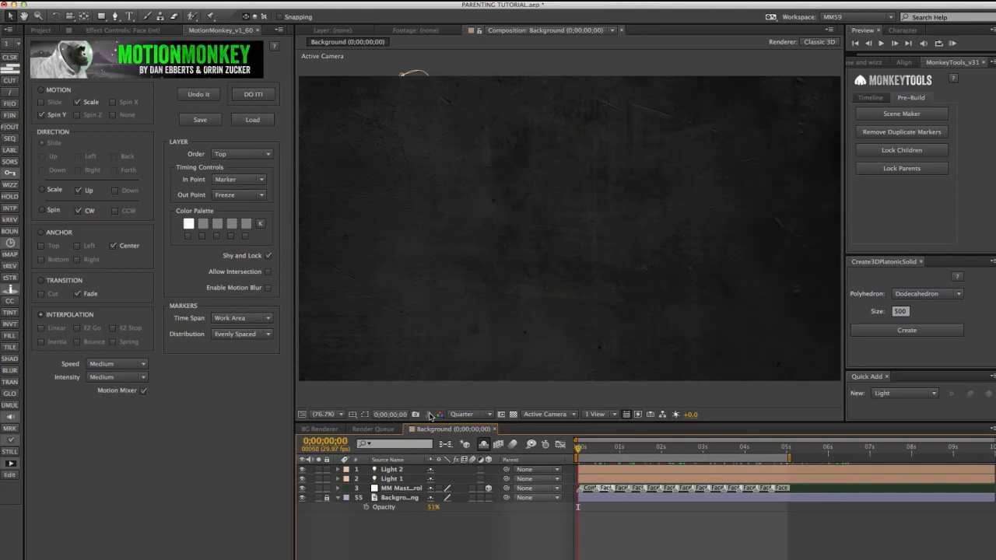
pyautogui.click(905, 330)
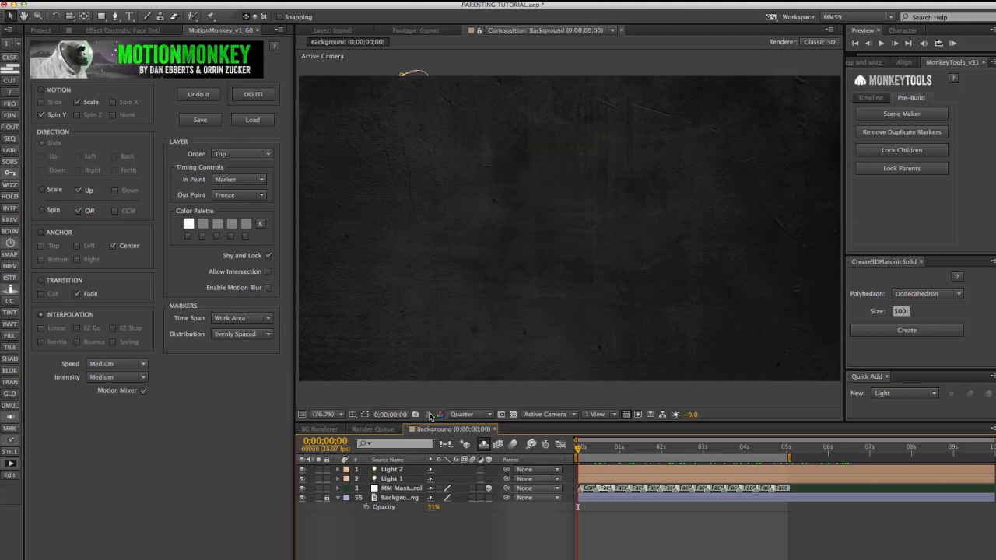
pyautogui.click(906, 329)
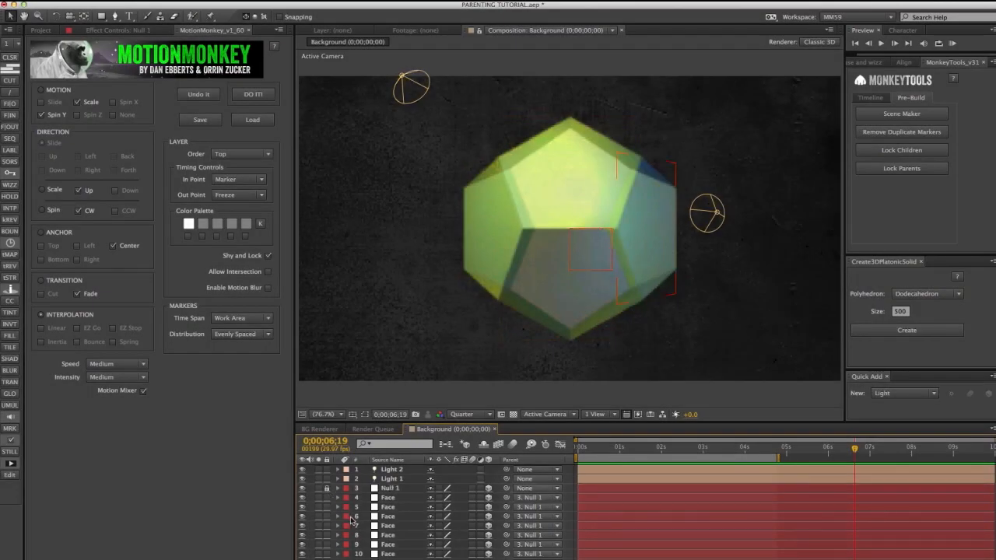
# Run DO IT on the faces again and adjust the timeline's parent column to keep Null 1
pyautogui.click(252, 94)
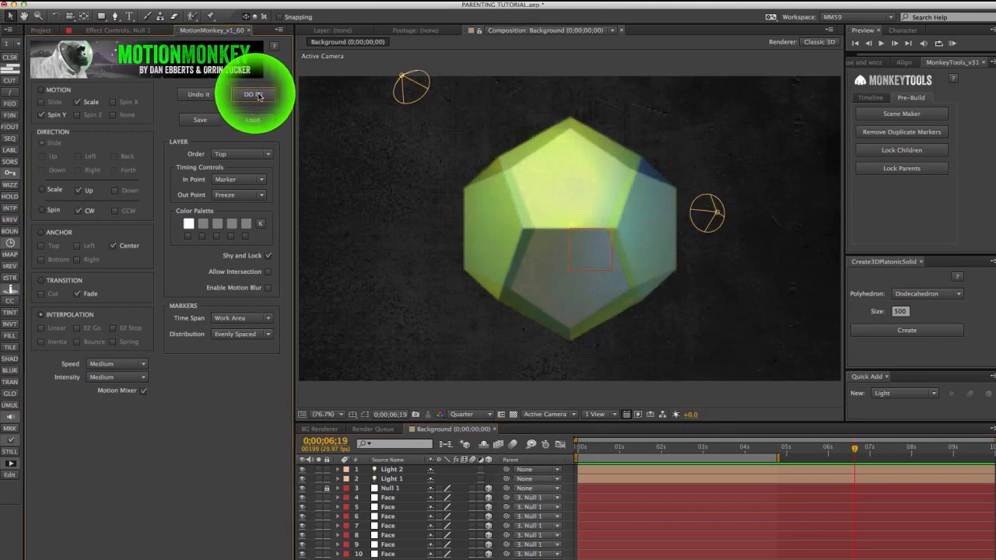
pyautogui.click(252, 95)
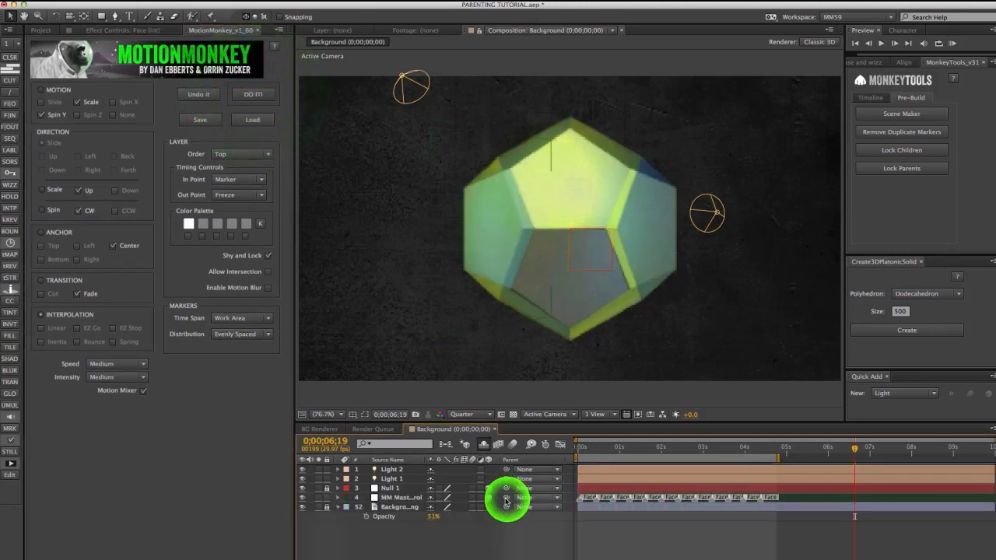
pyautogui.moveTo(506, 498); pyautogui.dragTo(396, 488)
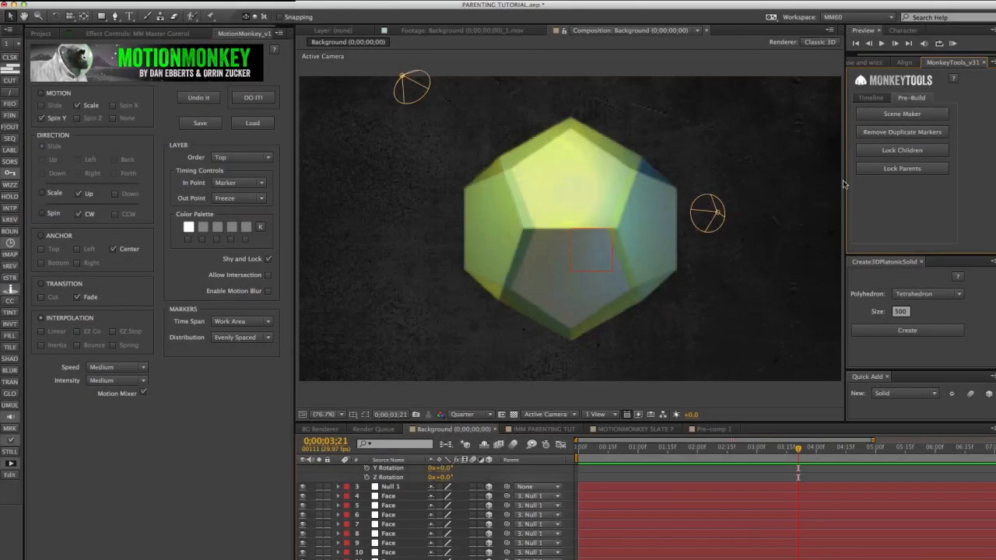
# Run DO IT on the dodecahedron layers that already carry rotation keyframes
pyautogui.click(902, 149)
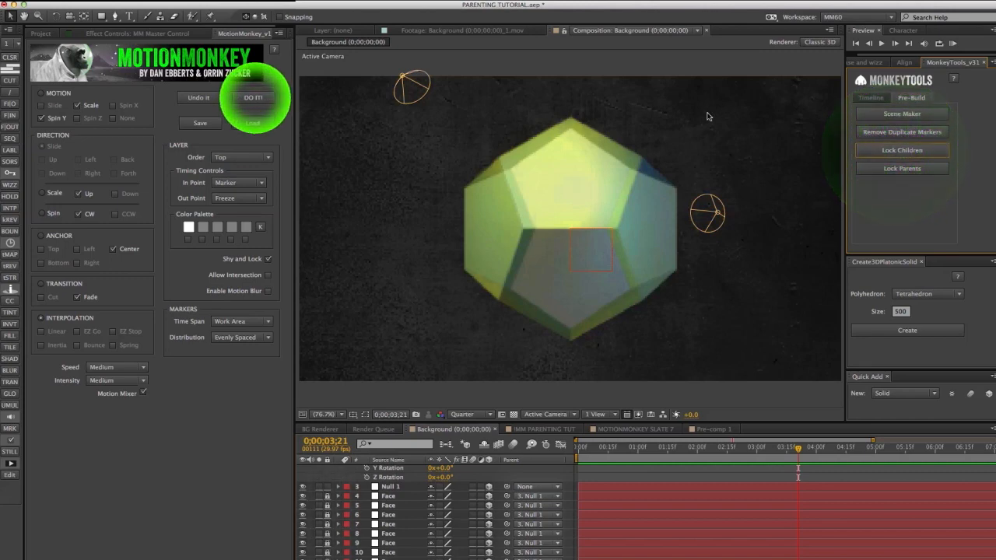
pyautogui.click(254, 97)
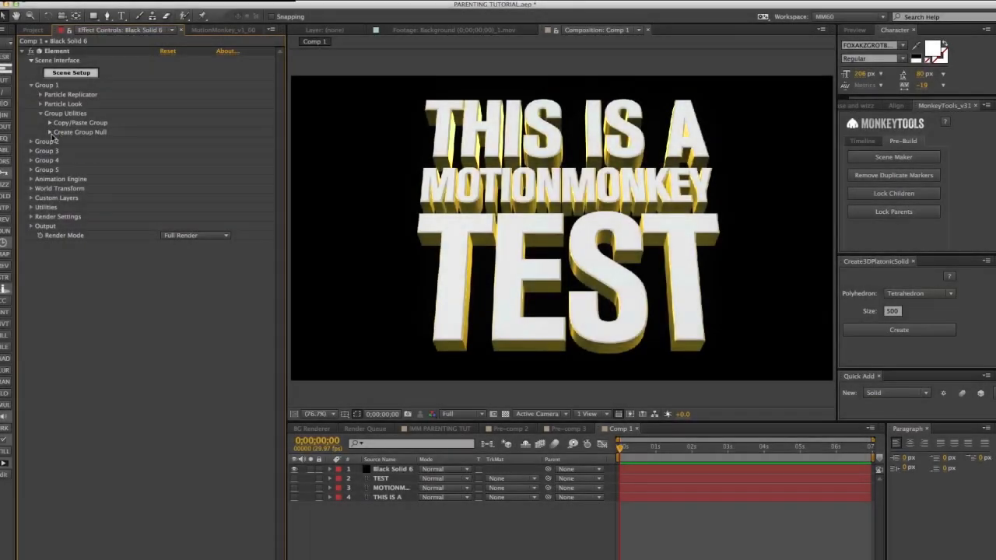
# Create Element group nulls for the Group 1 and Group 2 text lines
pyautogui.click(81, 143)
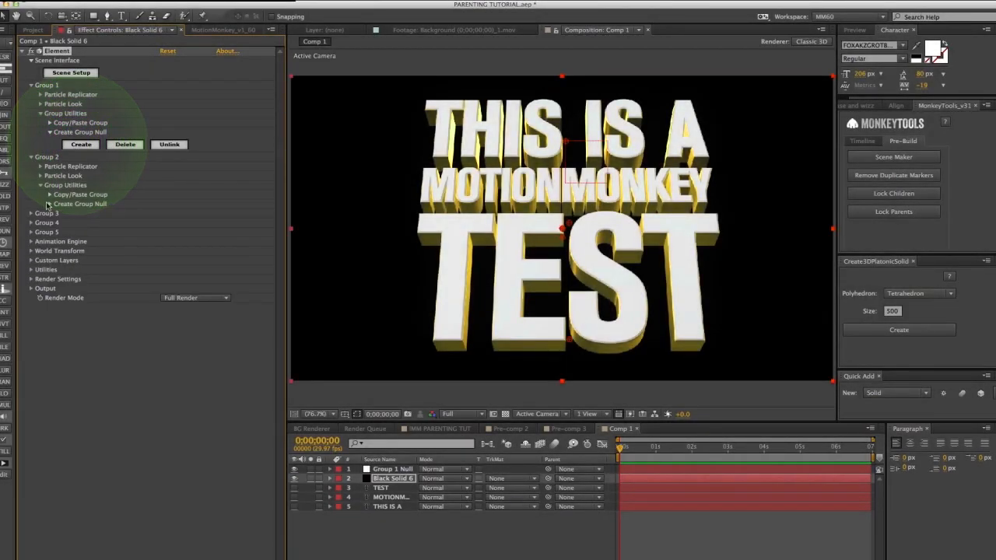
pyautogui.click(81, 216)
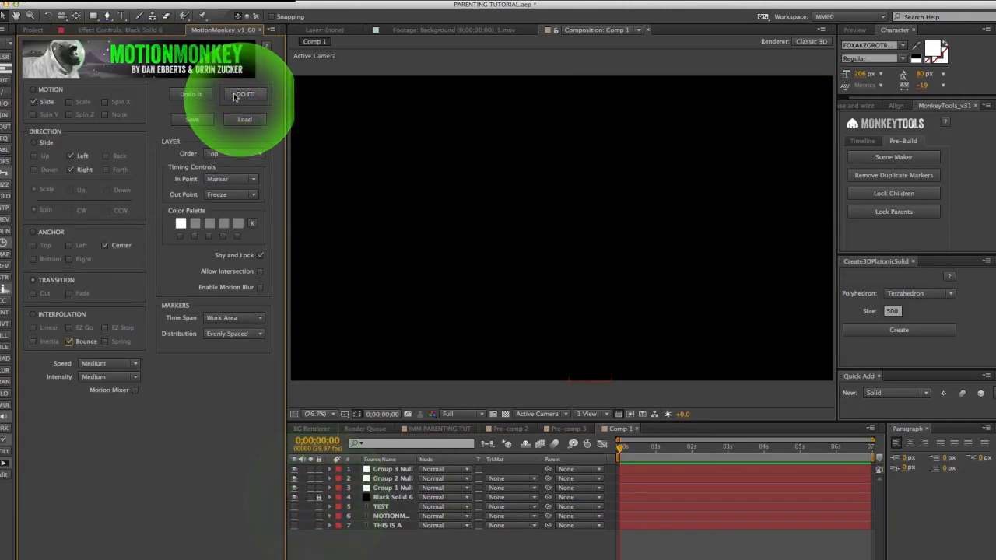
# Run DO IT on the group nulls so THIS IS A, MOTIONMONKEY and TEST animate on in sequence
pyautogui.click(244, 96)
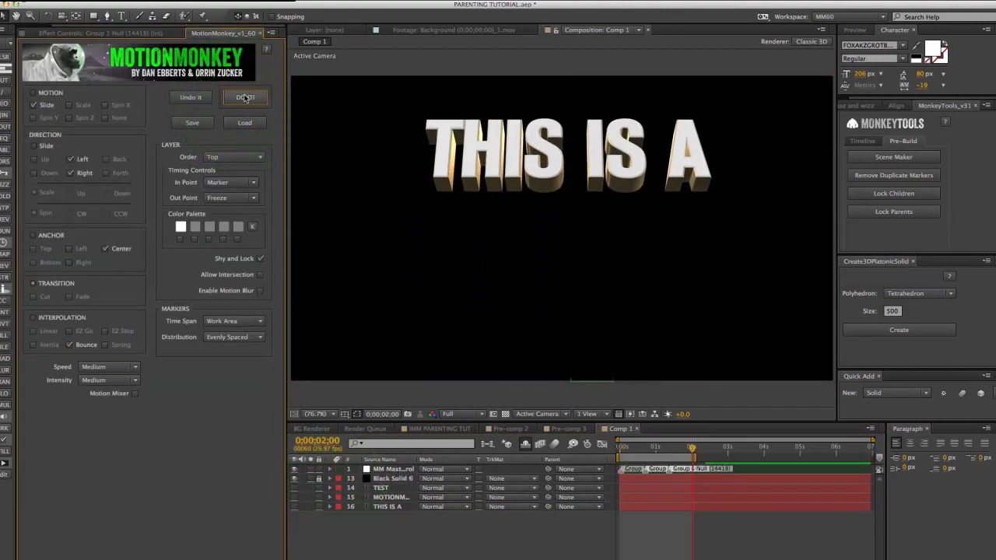
pyautogui.click(244, 96)
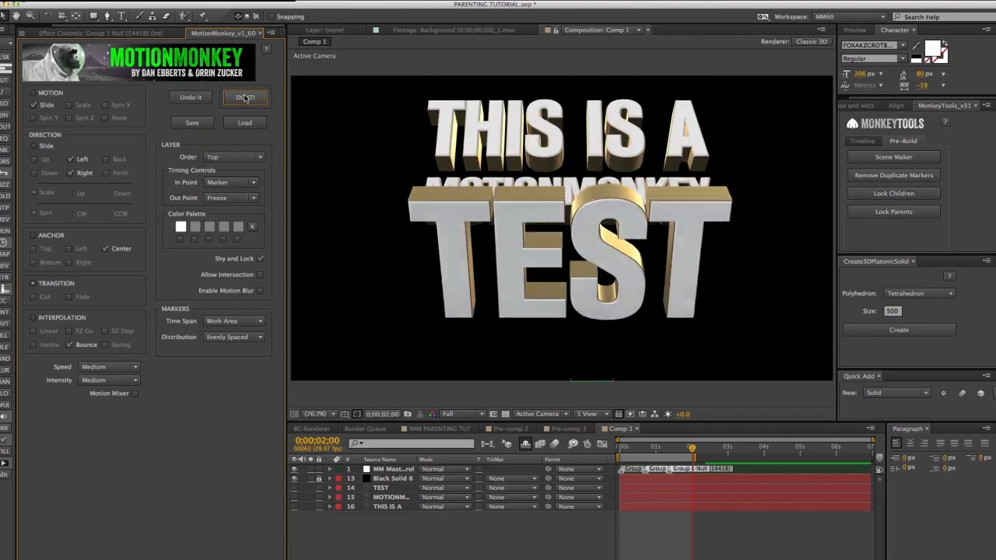
pyautogui.click(245, 96)
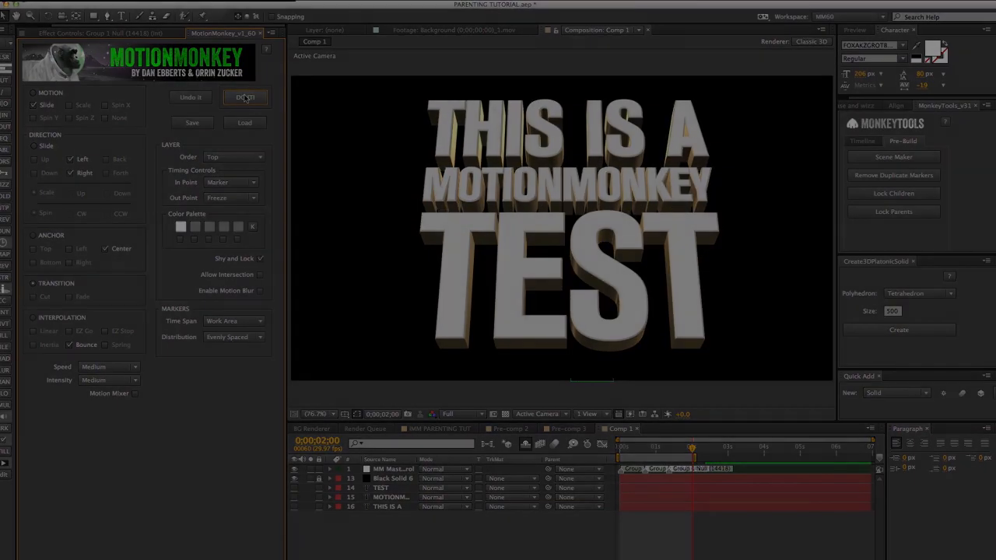